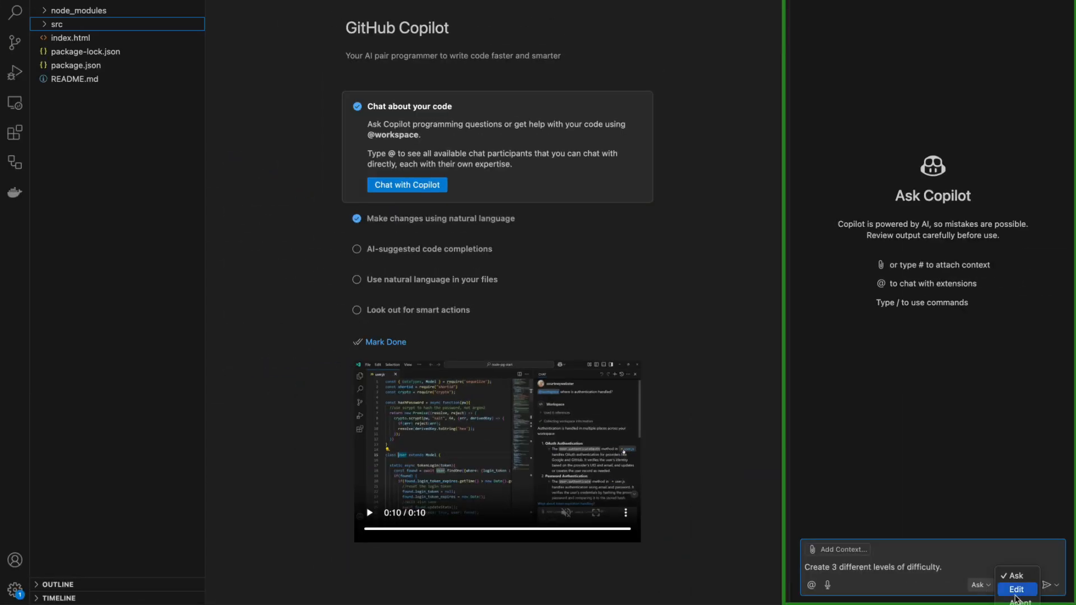
Step: Change the Copilot chat mode dropdown from Ask to Agent
{"action": "left_click", "coordinate": [1015, 589]}
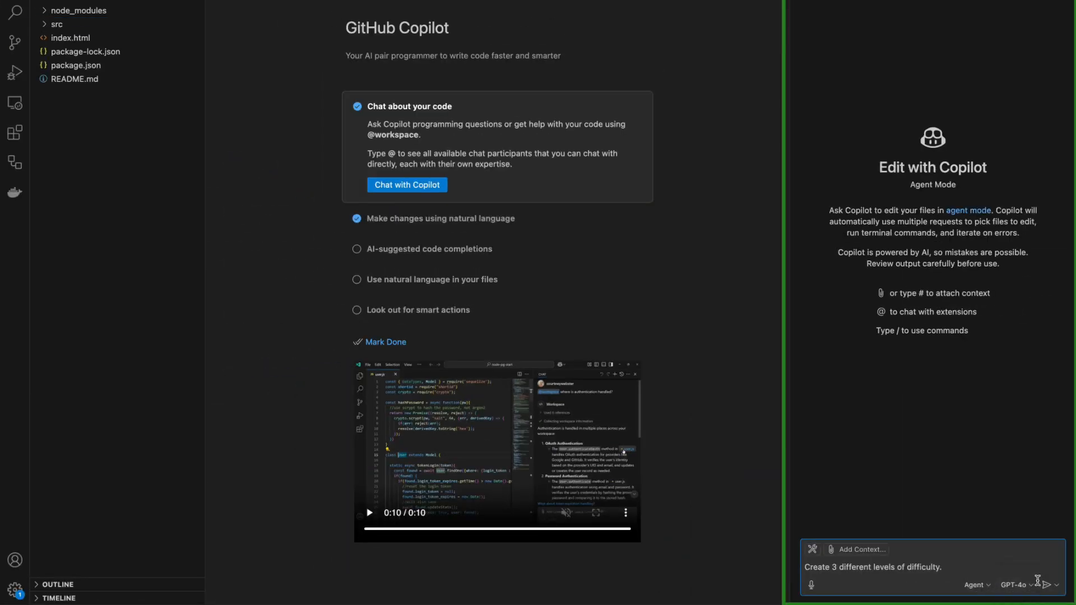
{"action": "left_click", "coordinate": [1068, 585]}
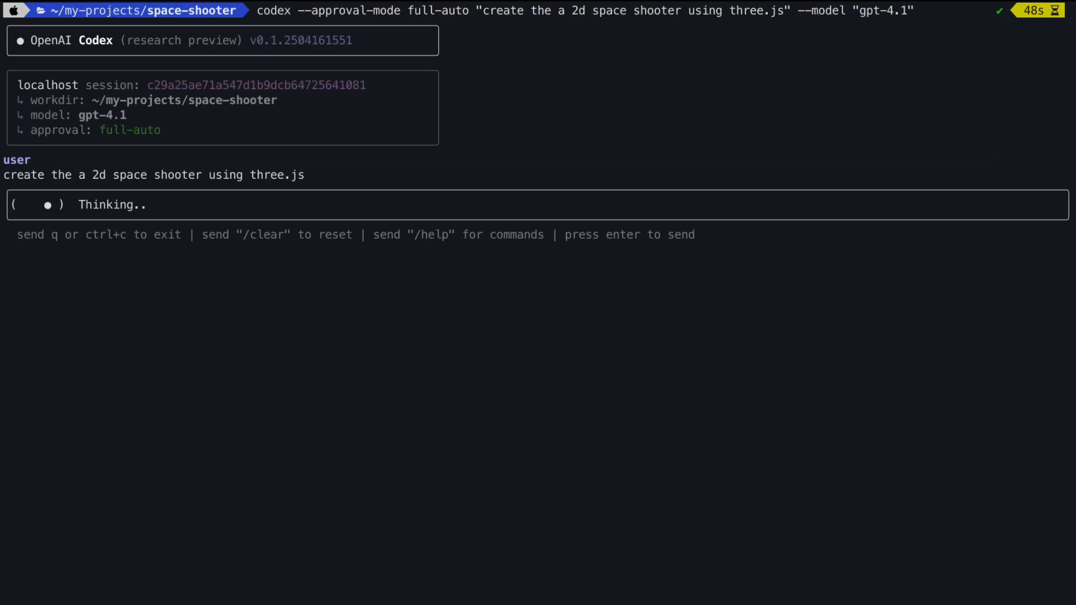
Step: Scroll through Codex's space shooter plan and command output in the Terminal
{"action": "scroll", "scroll_direction": "down", "scroll_amount": 3}
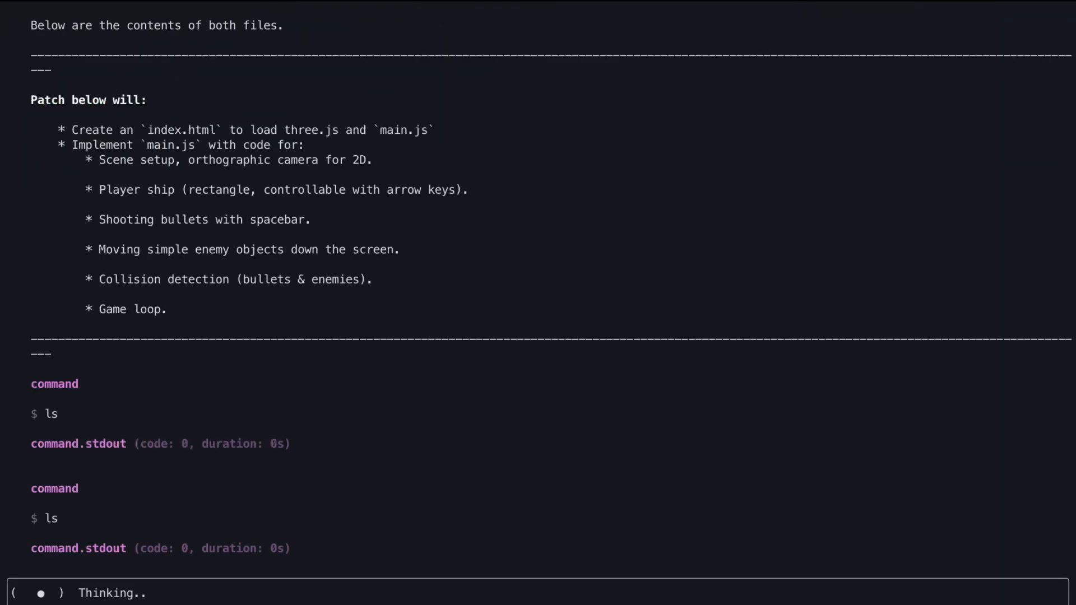
{"action": "scroll", "scroll_direction": "down", "scroll_amount": 3}
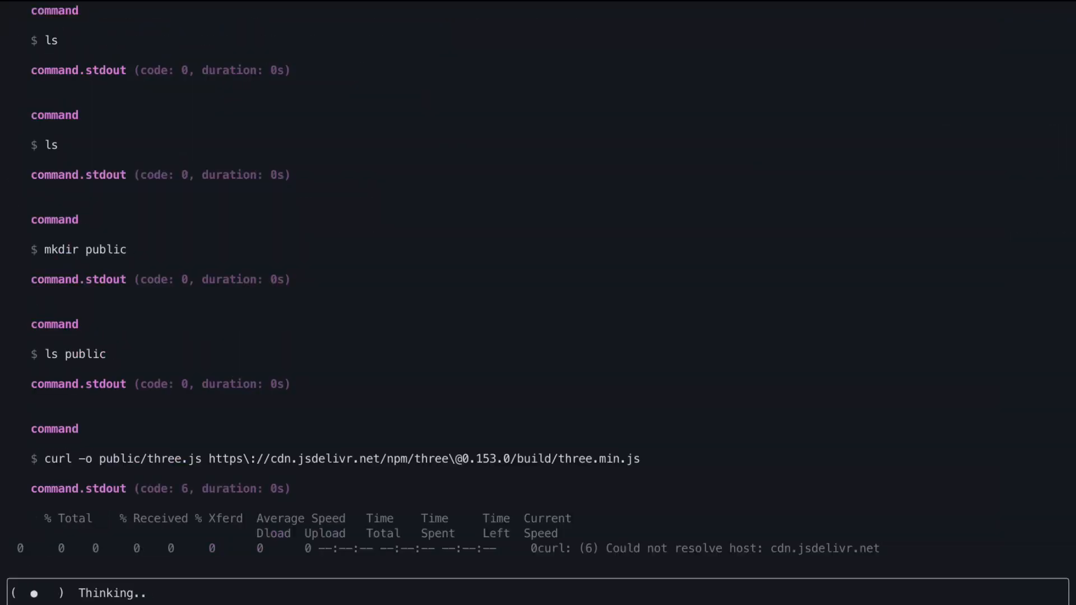